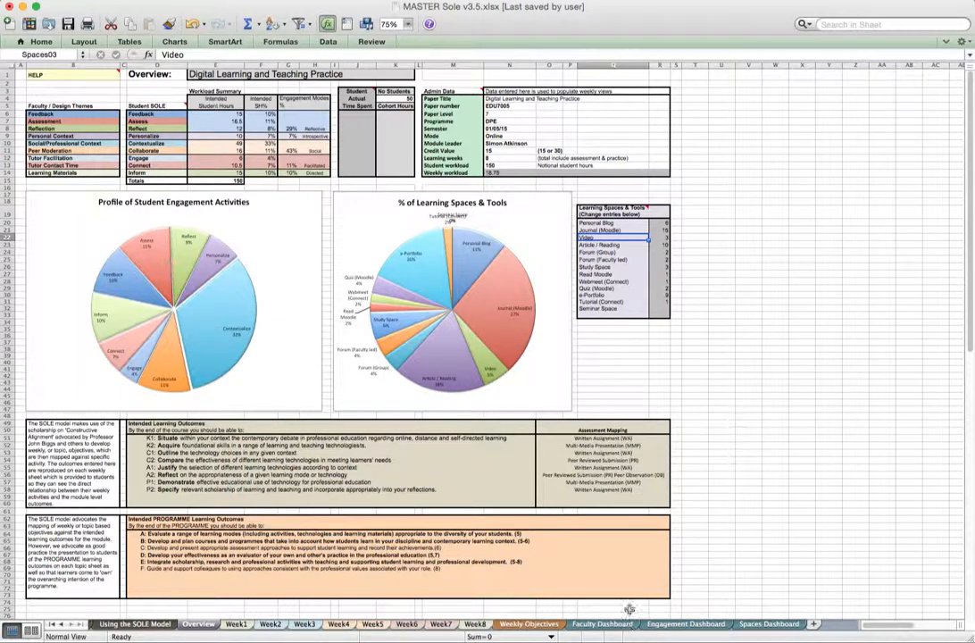
Step: Switch from the Overview sheet to the Faculty Dashboard sheet tab
{"action": "left_click", "coordinate": [613, 624]}
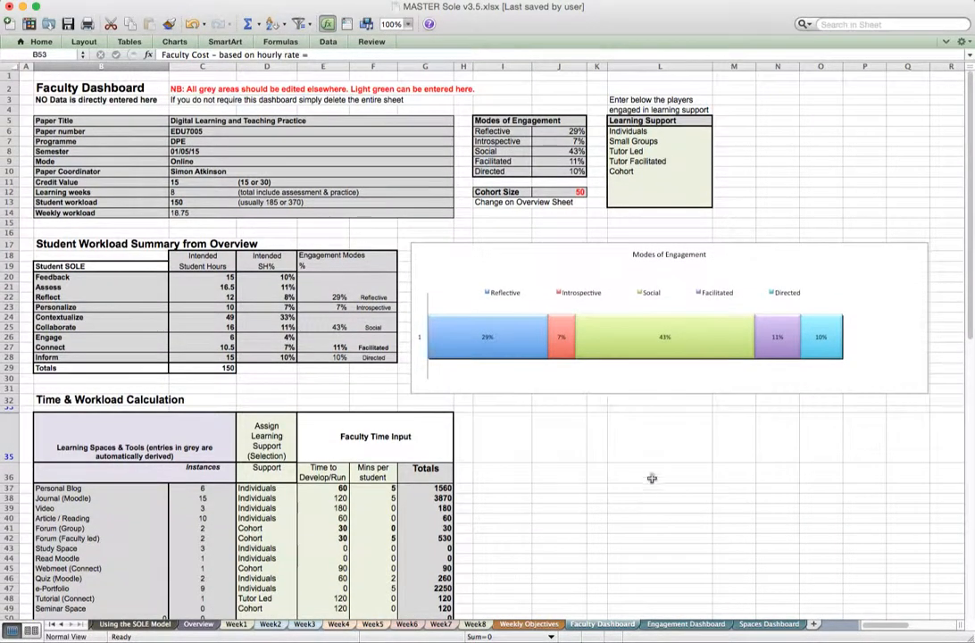
{"action": "mouse_move", "coordinate": [639, 141]}
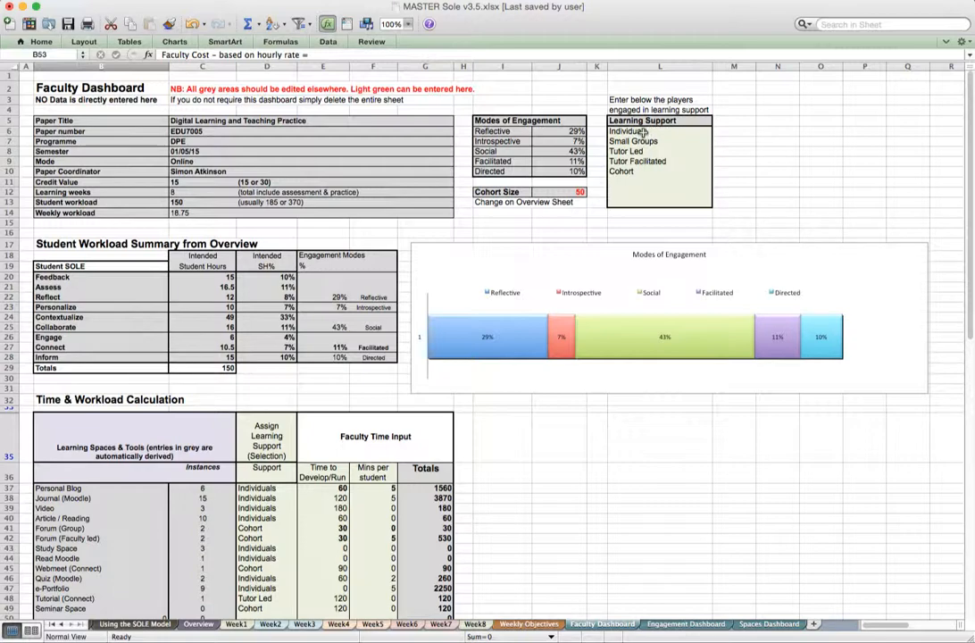
Step: Change cell L6 from 'Individuals' to 'Individual Tutor' and commit the edit
{"action": "left_click", "coordinate": [638, 130]}
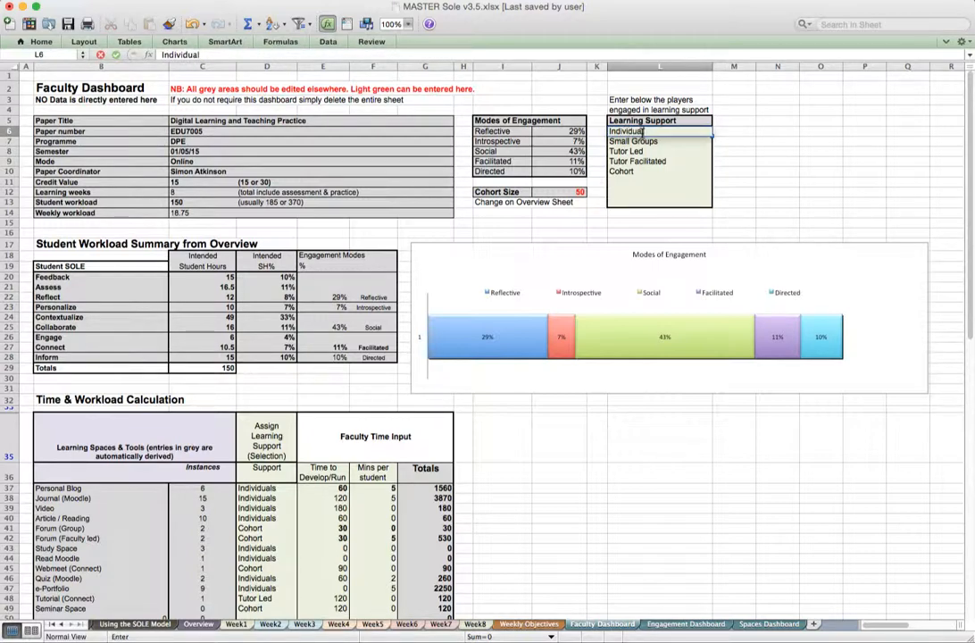
{"action": "type", "text": "Tutor"}
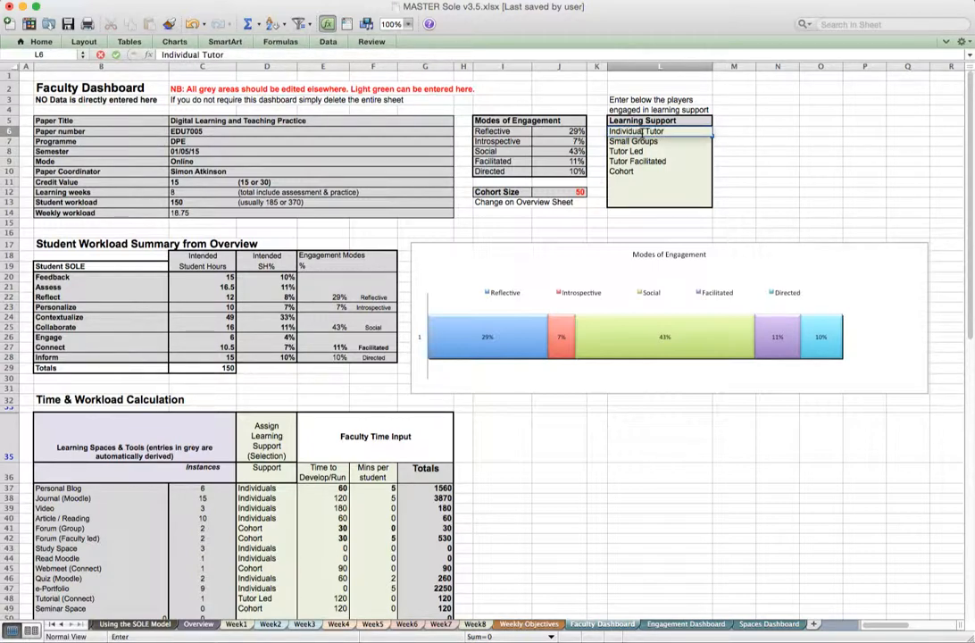
{"action": "left_click", "coordinate": [633, 141]}
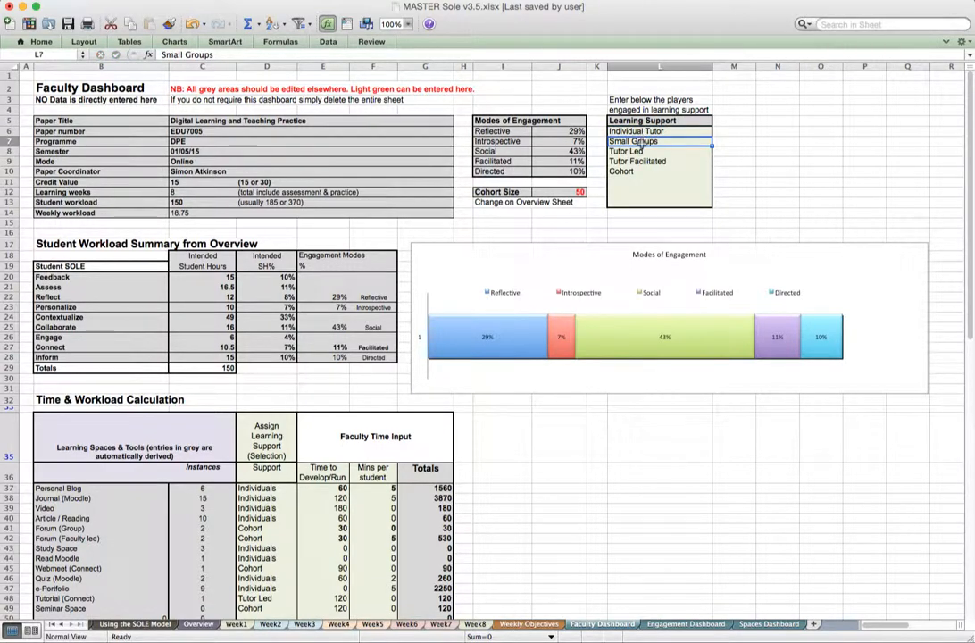
{"action": "mouse_move", "coordinate": [591, 239]}
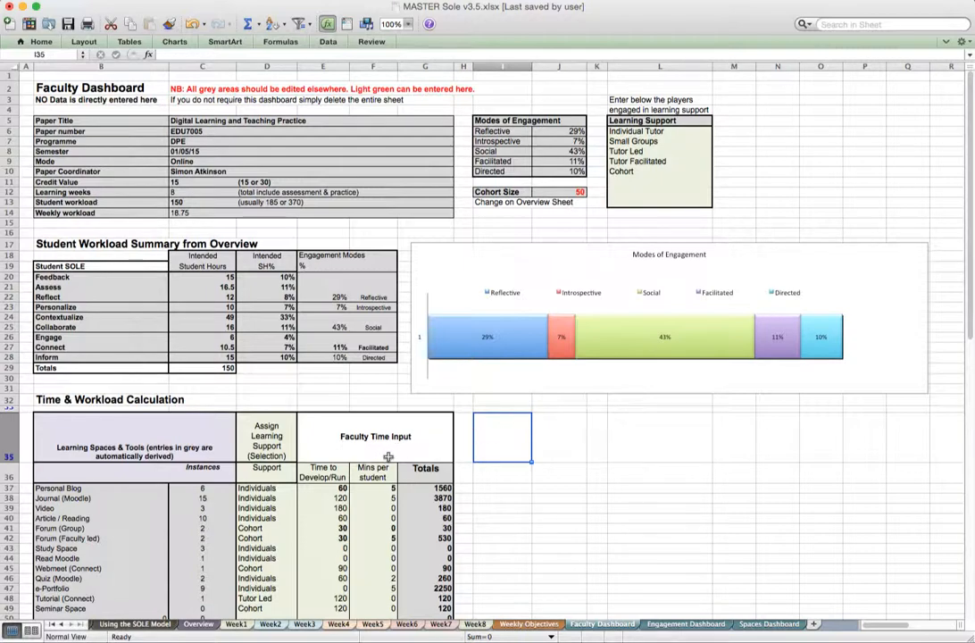
Step: Choose Individual Tutor in the column D Support dropdowns for Personal Blog, Journal, Video and Quiz
{"action": "scroll", "scroll_direction": "down", "scroll_amount": 3}
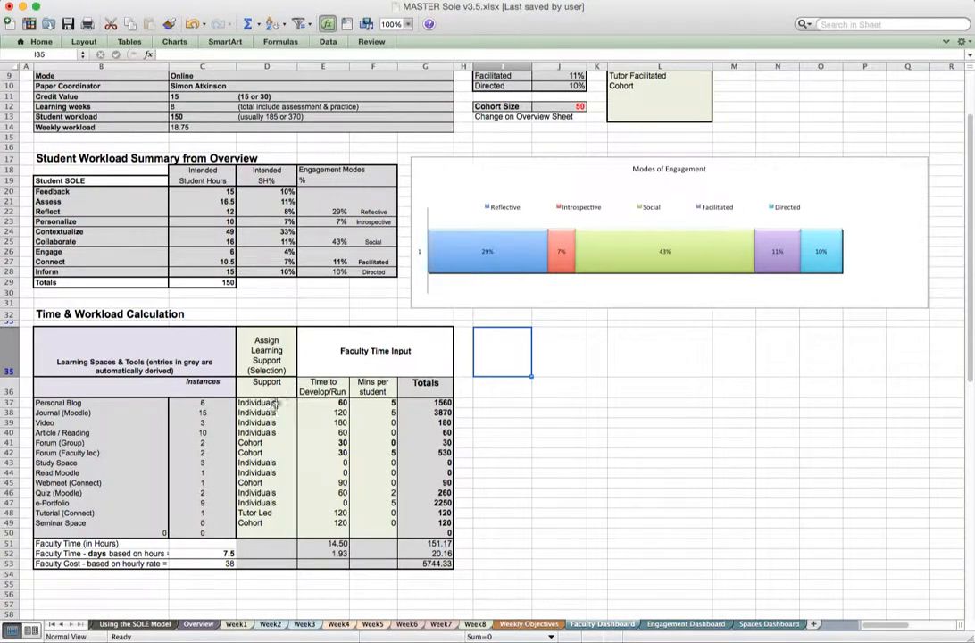
{"action": "left_click", "coordinate": [266, 403]}
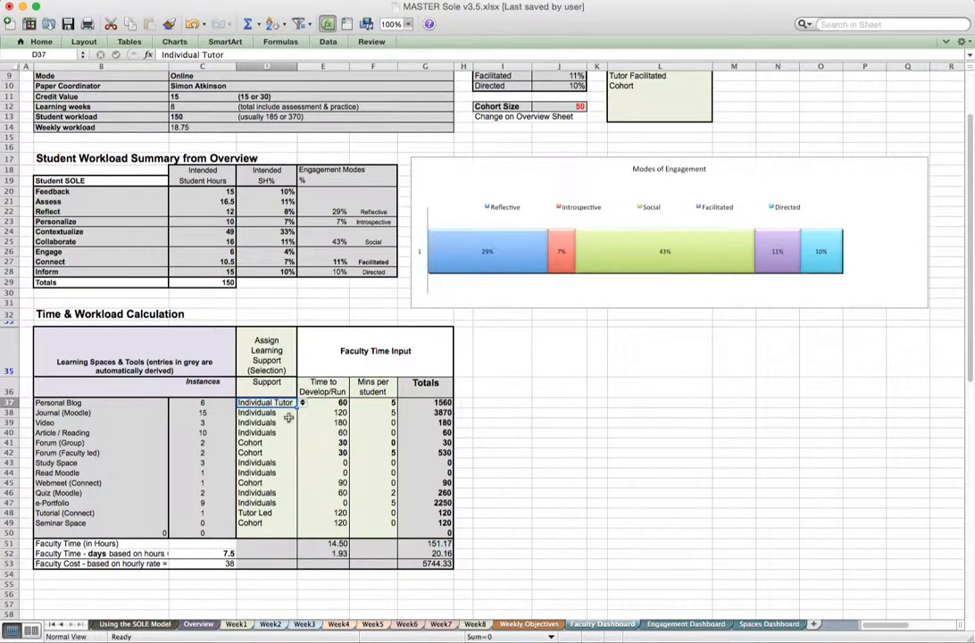
{"action": "left_click", "coordinate": [268, 413]}
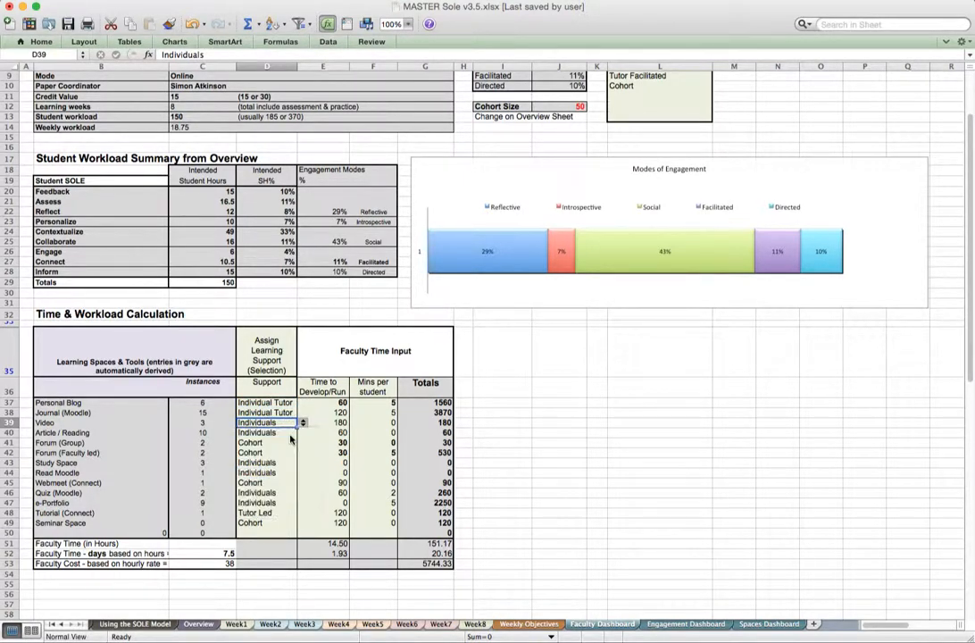
{"action": "left_click", "coordinate": [301, 434]}
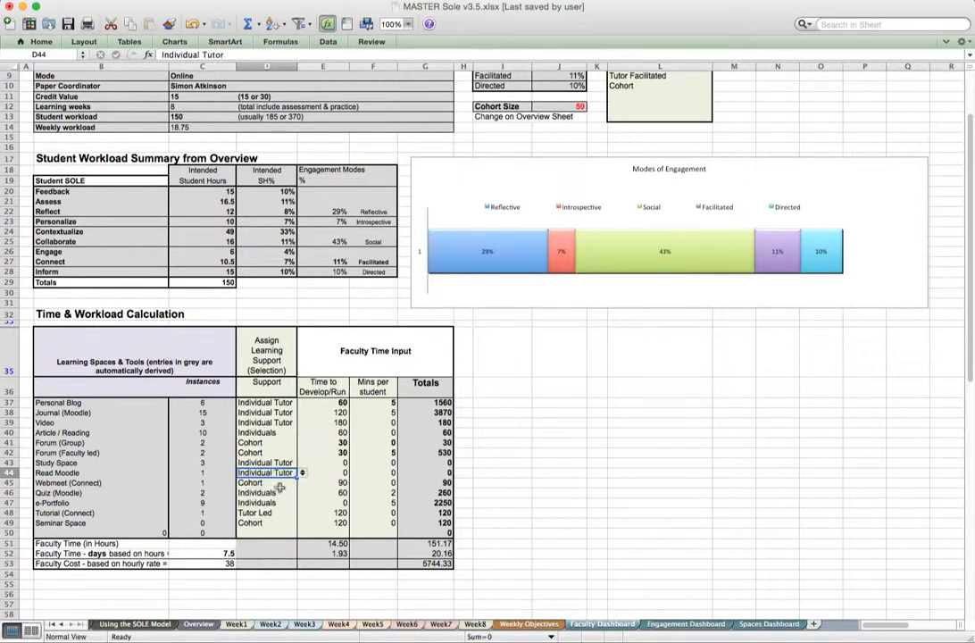
{"action": "left_click", "coordinate": [301, 492]}
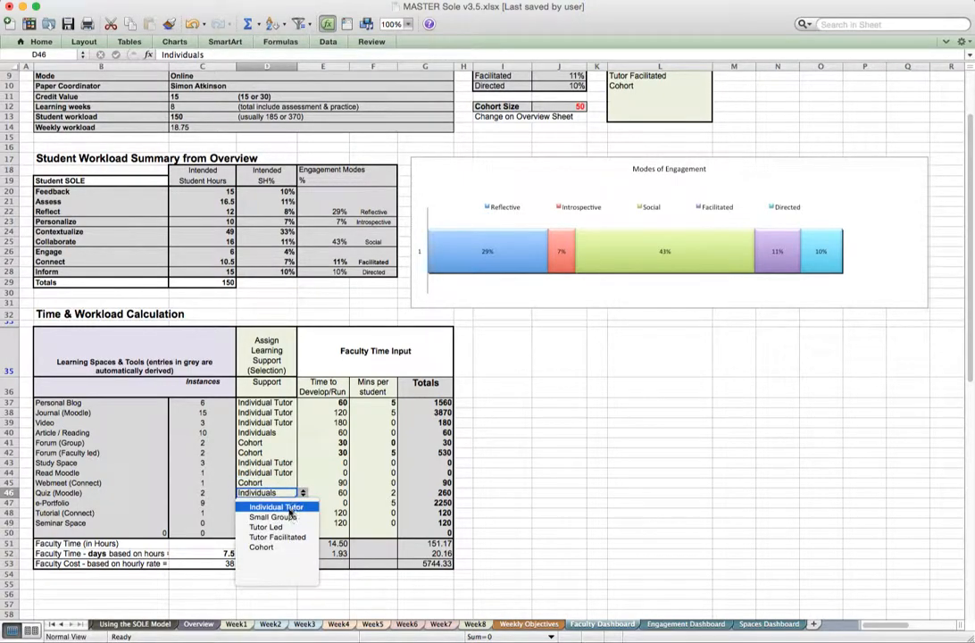
{"action": "left_click", "coordinate": [279, 506]}
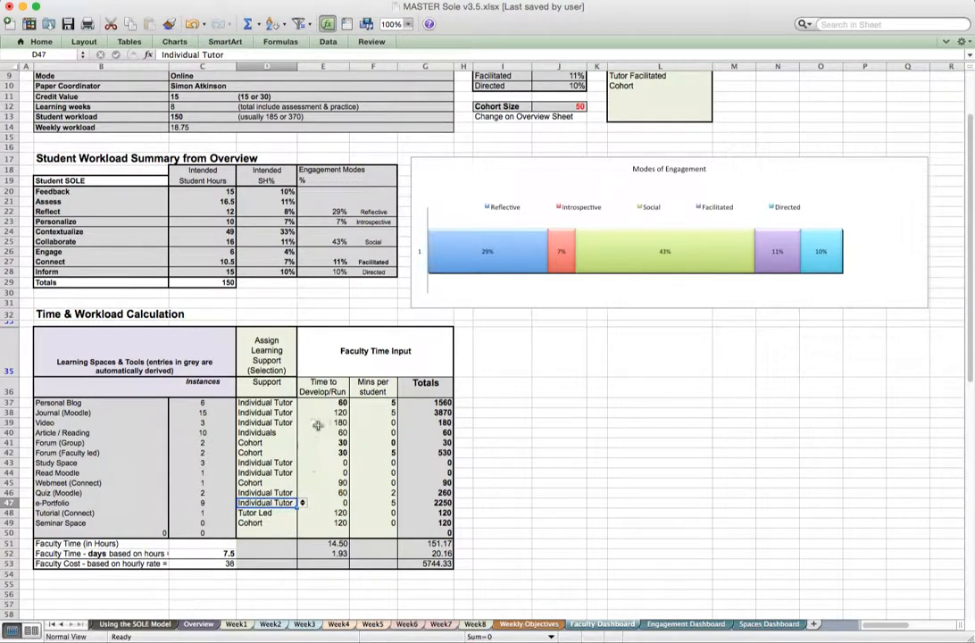
{"action": "mouse_move", "coordinate": [320, 403]}
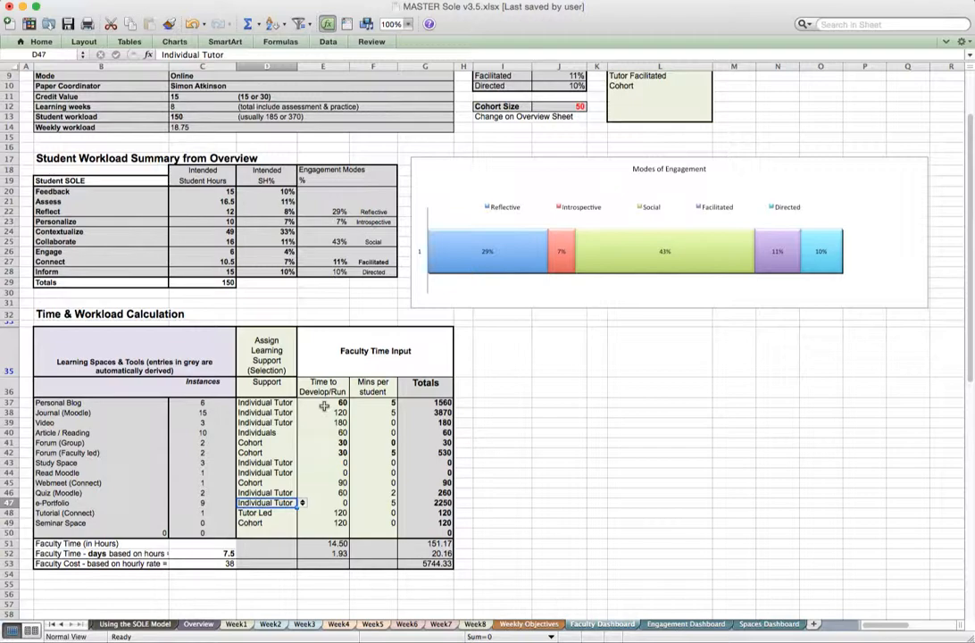
{"action": "mouse_move", "coordinate": [319, 404]}
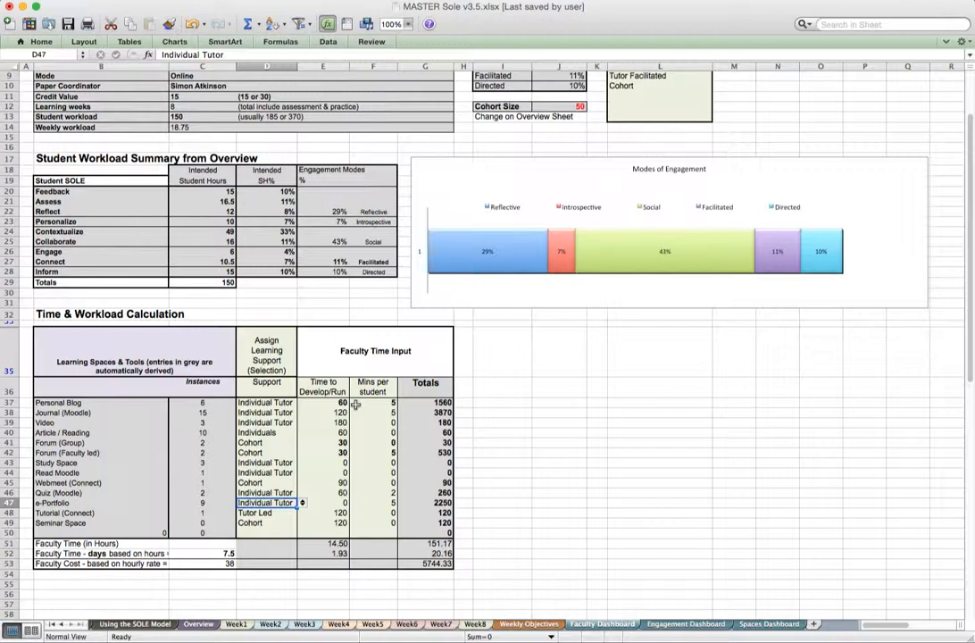
{"action": "mouse_move", "coordinate": [299, 425]}
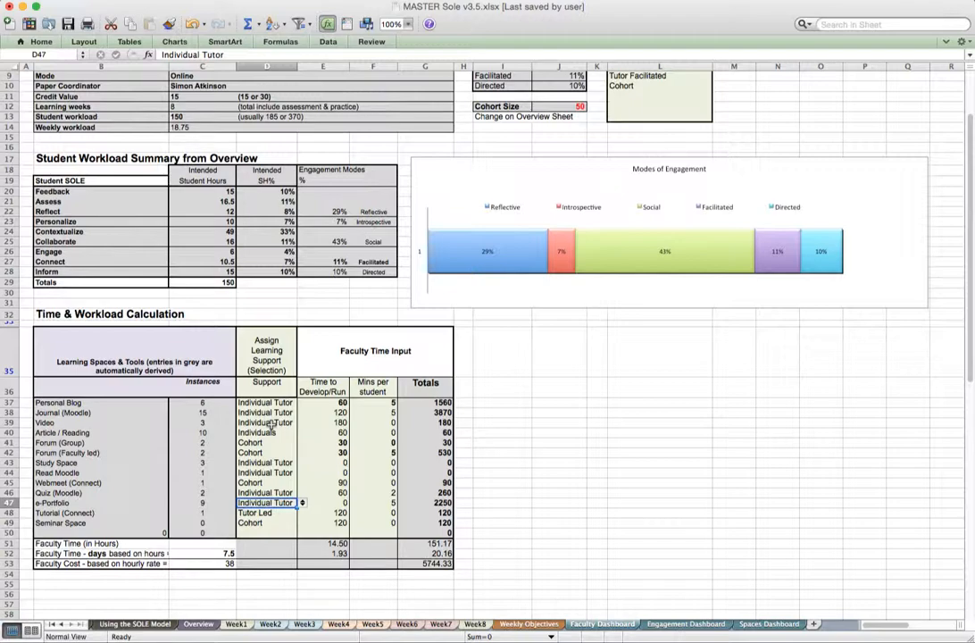
{"action": "mouse_move", "coordinate": [316, 426]}
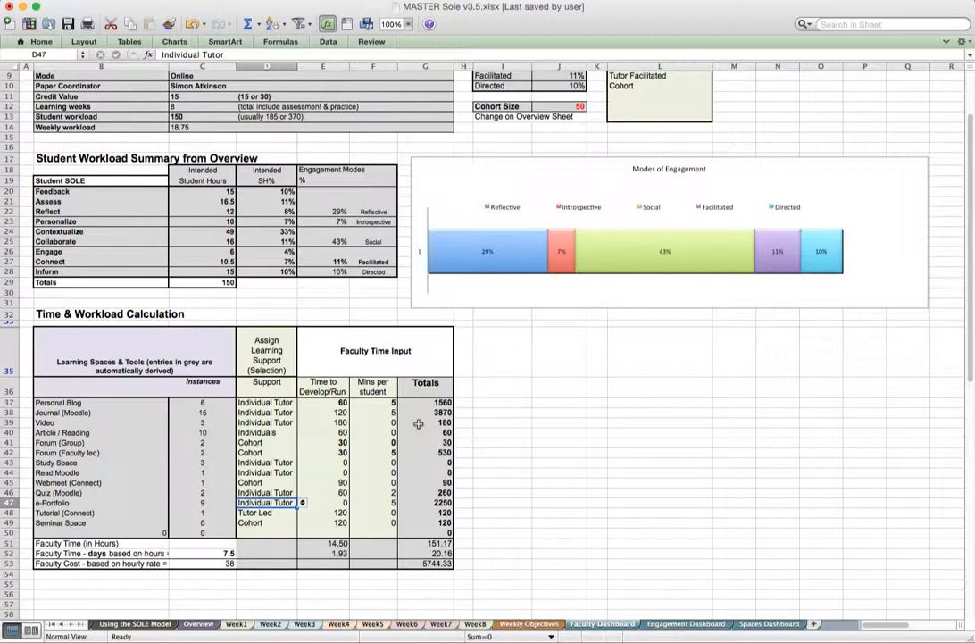
{"action": "mouse_move", "coordinate": [416, 425]}
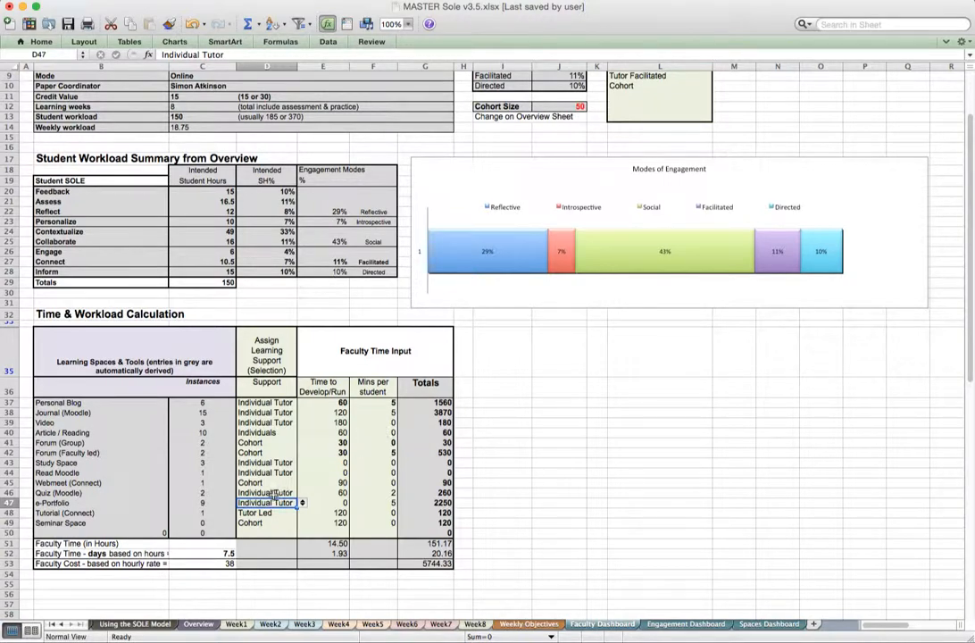
{"action": "mouse_move", "coordinate": [231, 492]}
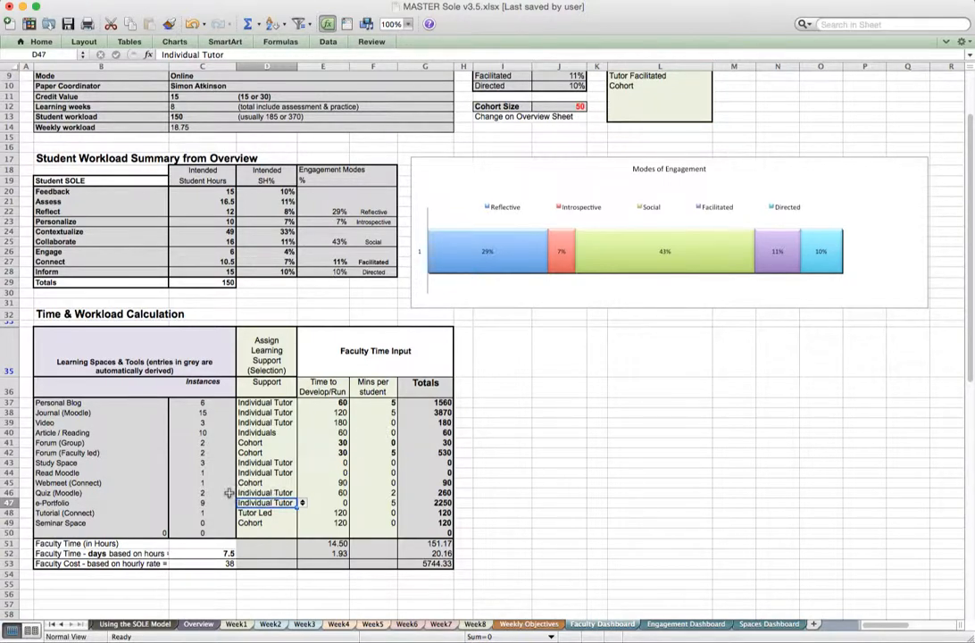
{"action": "left_click", "coordinate": [203, 493]}
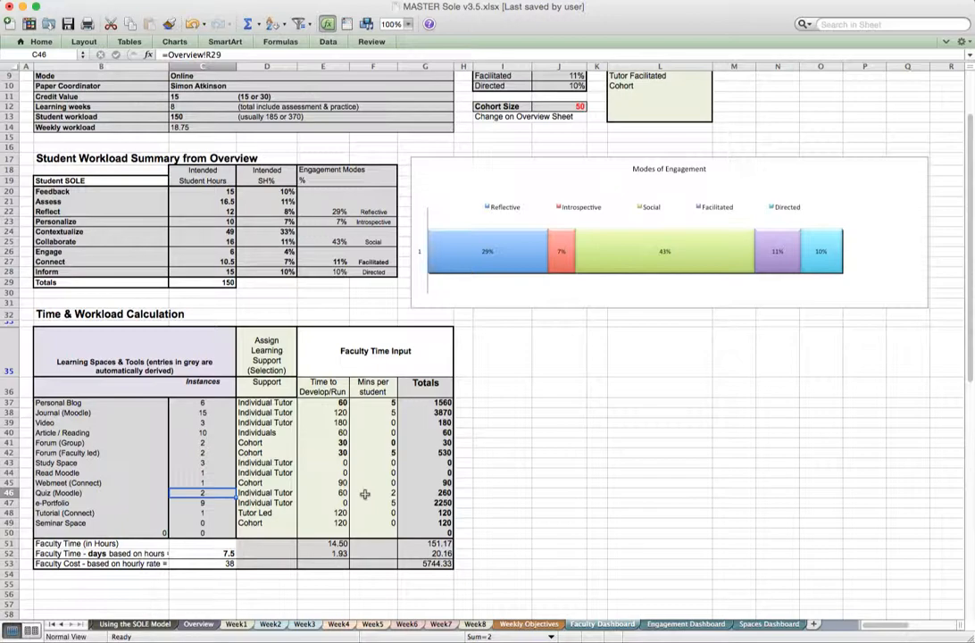
{"action": "mouse_move", "coordinate": [409, 495]}
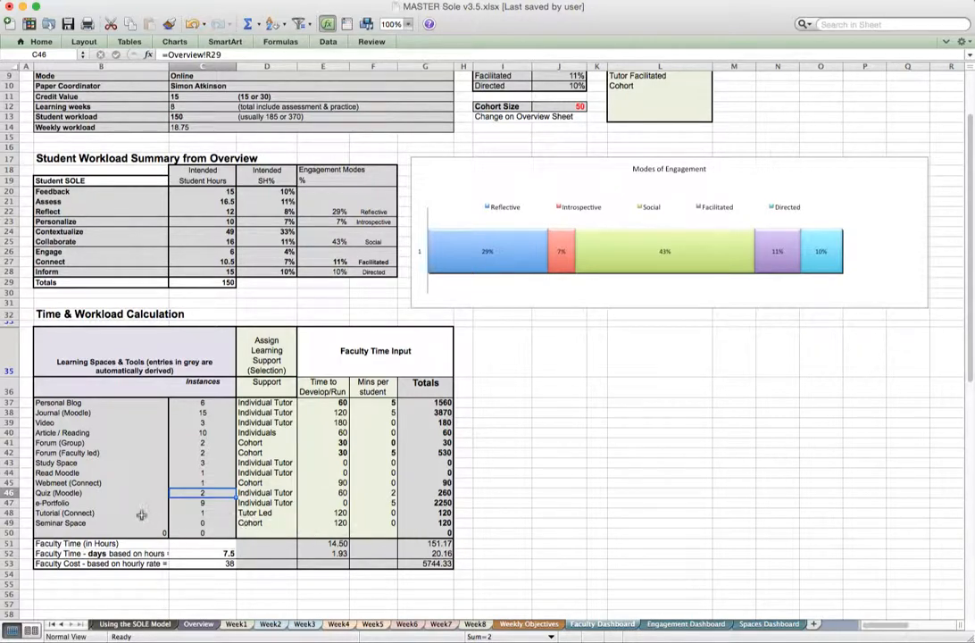
{"action": "mouse_move", "coordinate": [130, 433]}
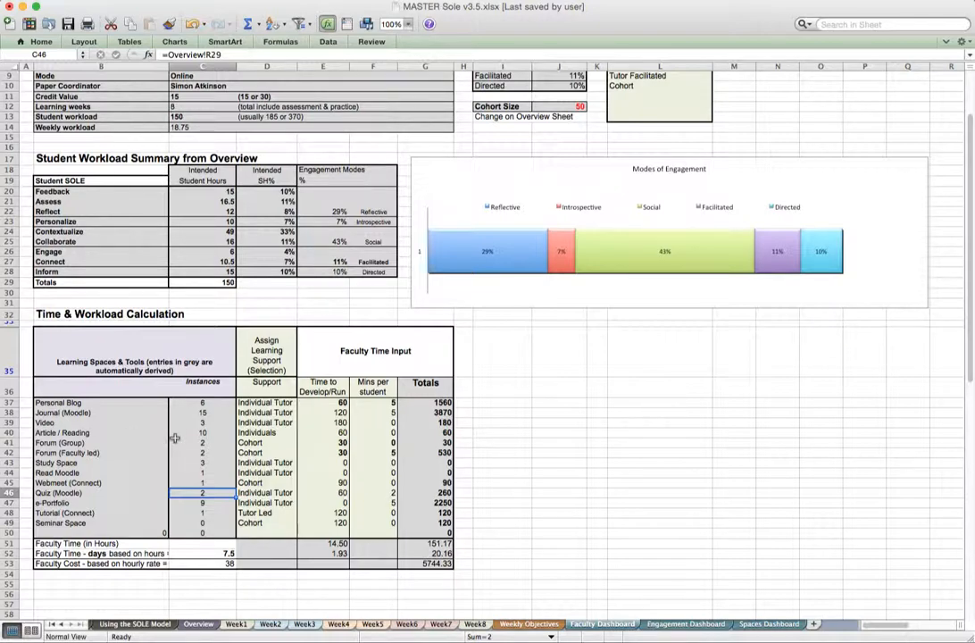
{"action": "mouse_move", "coordinate": [214, 493]}
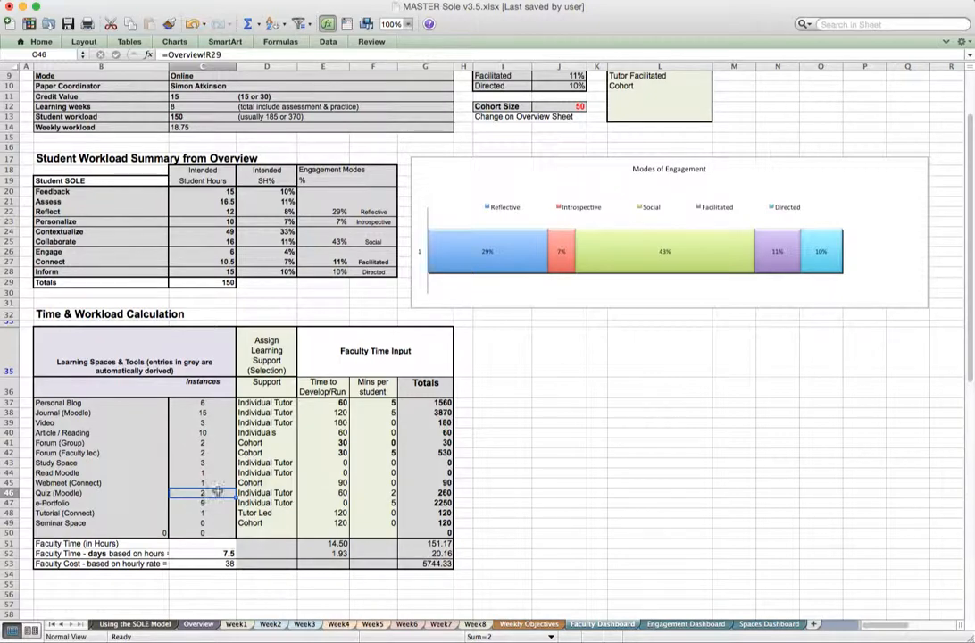